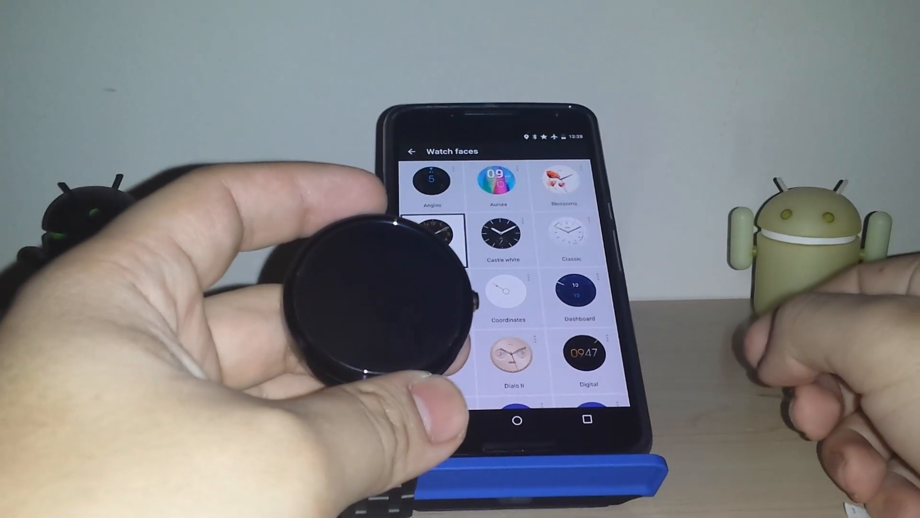
# Apply the Castle white analog face to the Moto 360
pyautogui.click(502, 236)
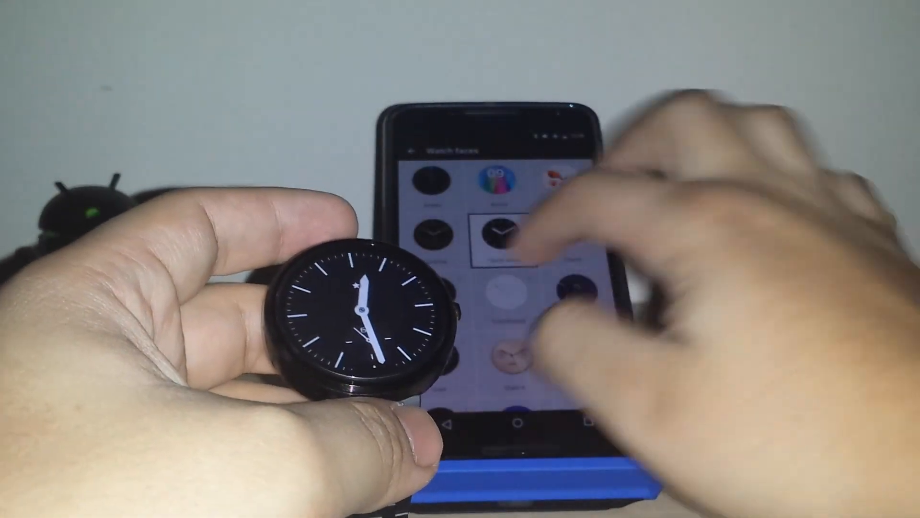
# Scroll down the watch faces list to reveal more third-party faces
pyautogui.scroll(-3)
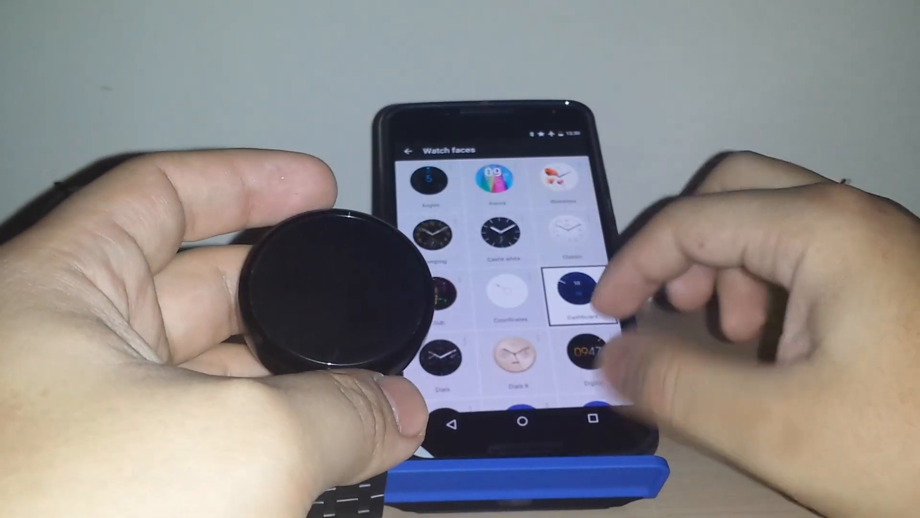
pyautogui.scroll(-3)
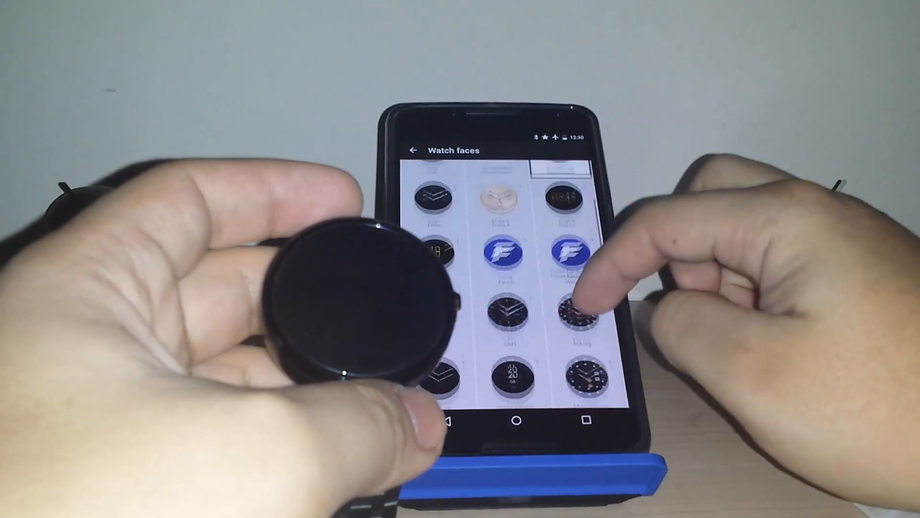
# Scroll further down the watch faces list to reach the Number face
pyautogui.scroll(-3)
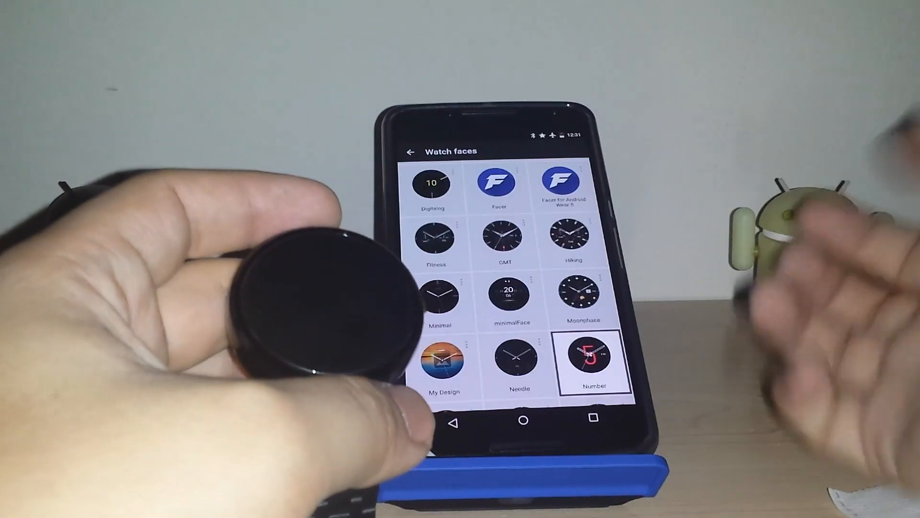
# Try the Planetary and Sapphire faces on the watch, then settle on World clock
pyautogui.scroll(-3)
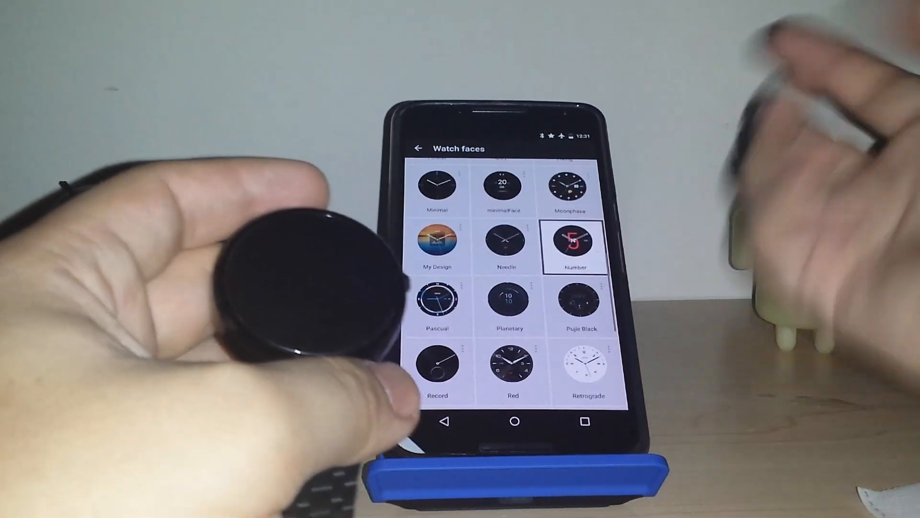
pyautogui.click(508, 301)
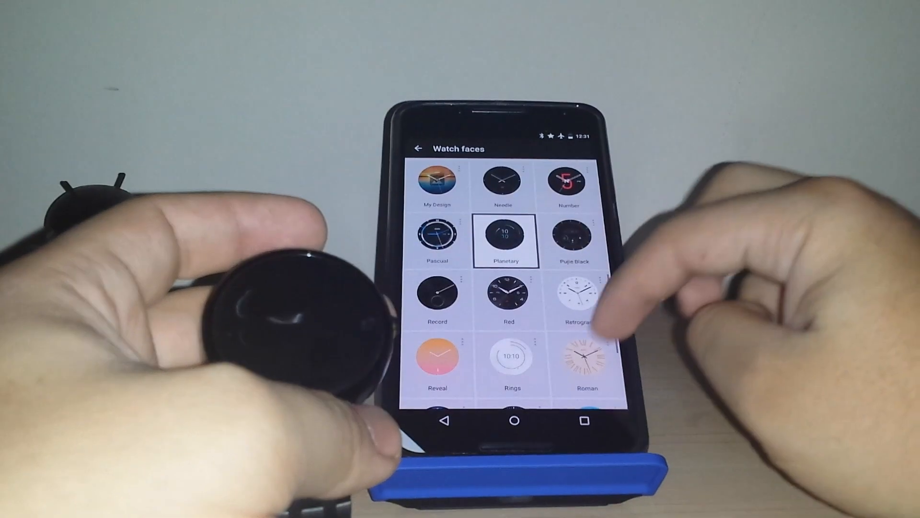
pyautogui.scroll(-3)
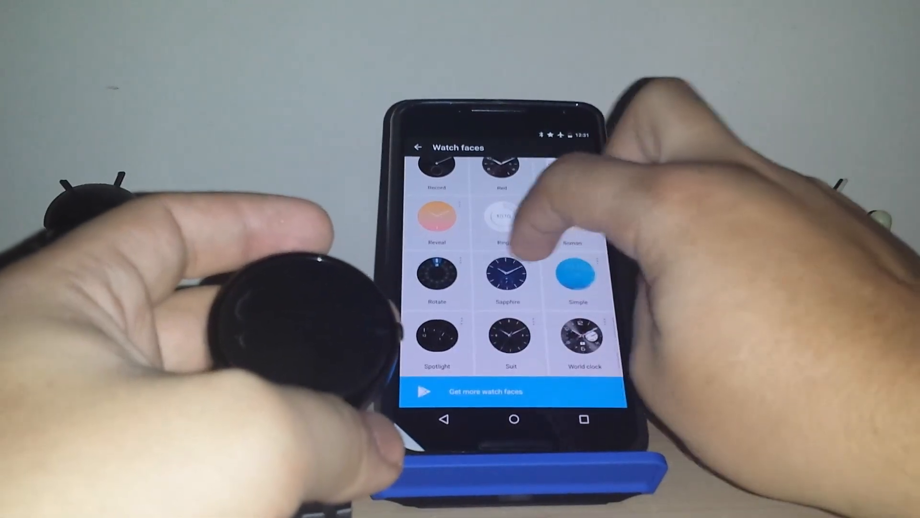
pyautogui.click(507, 276)
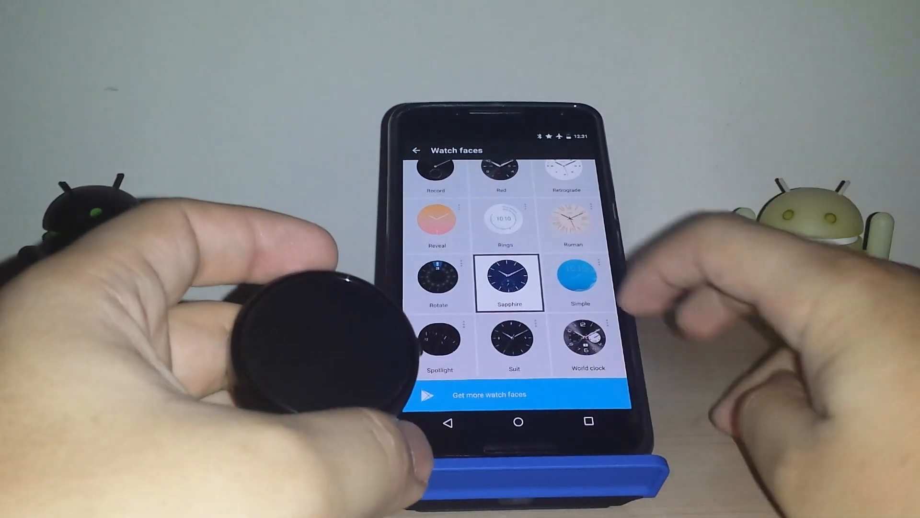
pyautogui.click(587, 342)
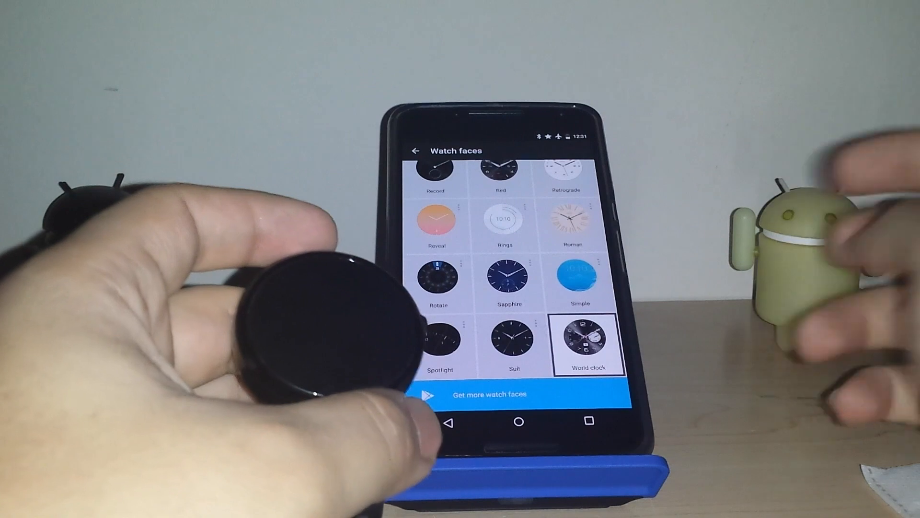